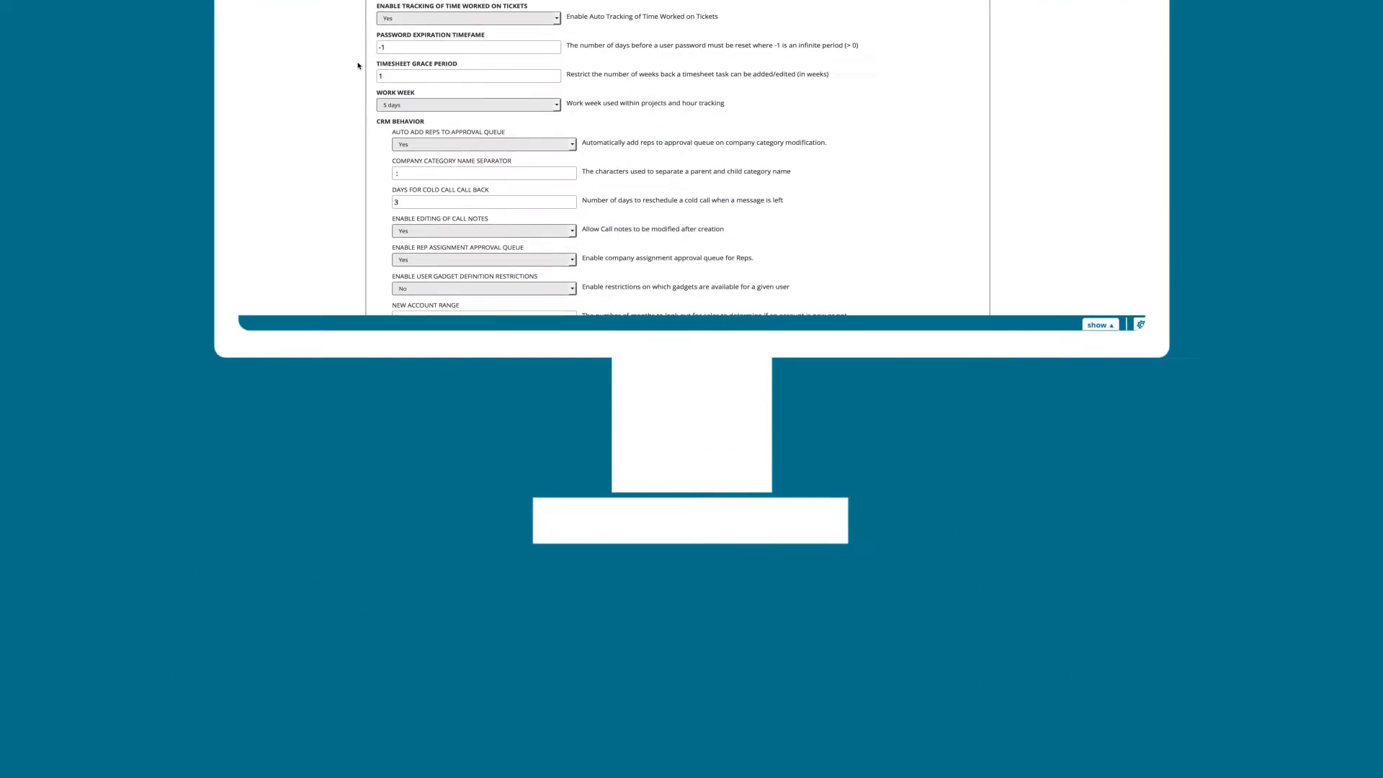
pyautogui.scroll(3)
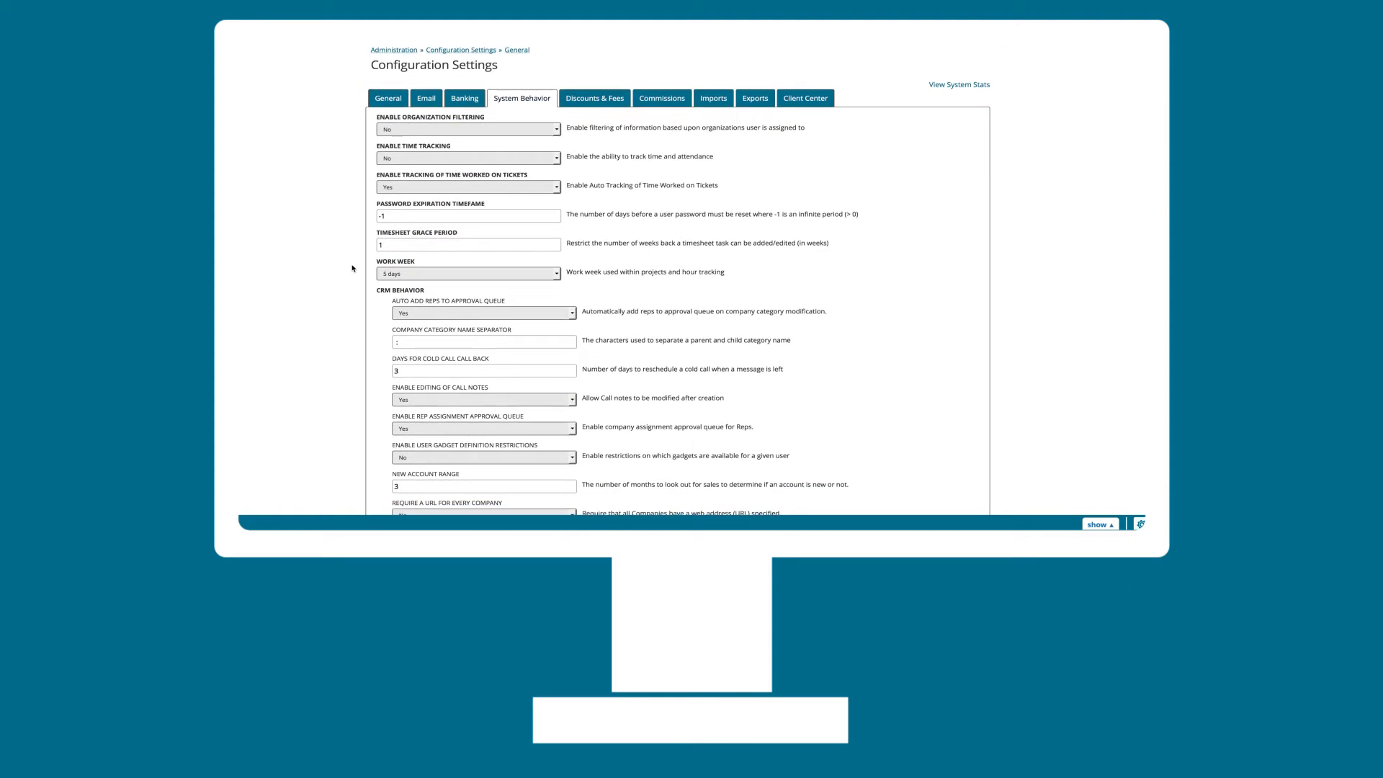
pyautogui.scroll(-3)
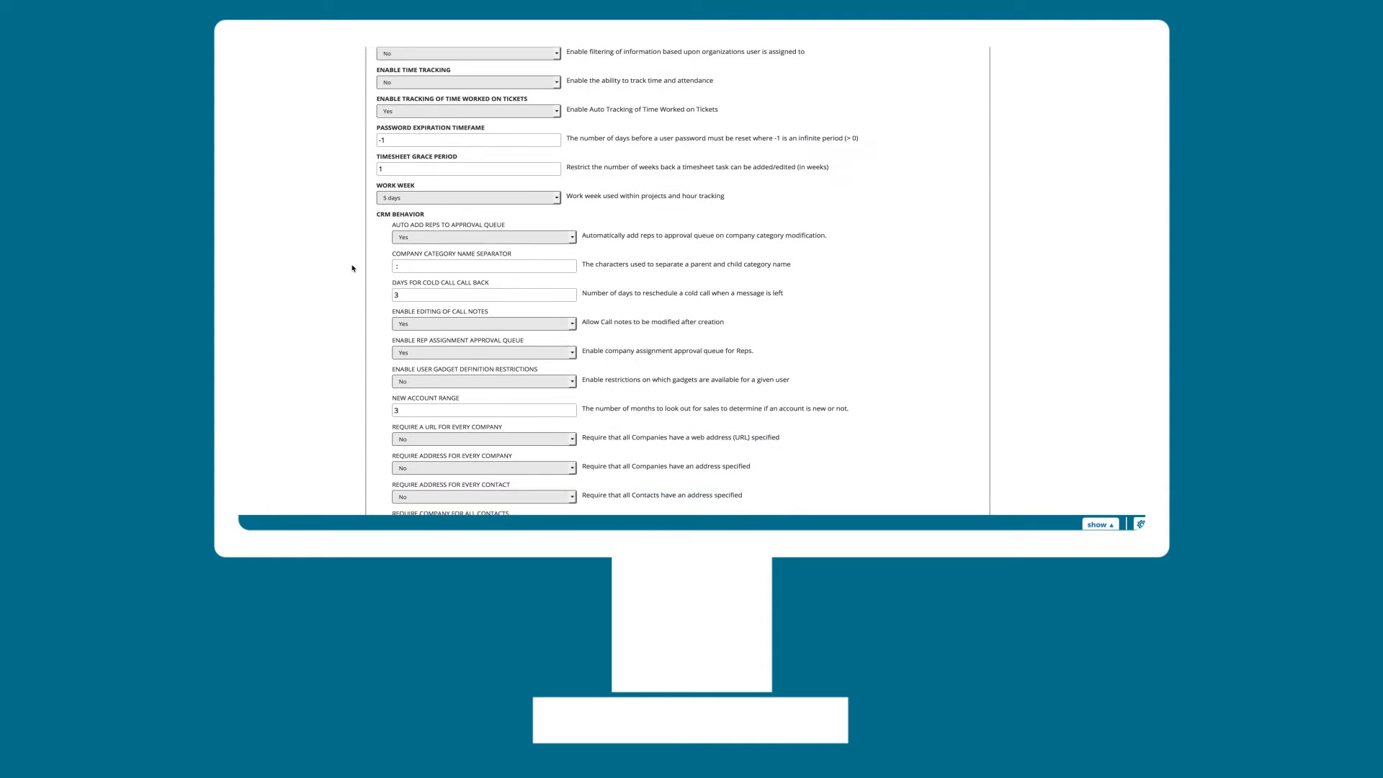
pyautogui.scroll(-3)
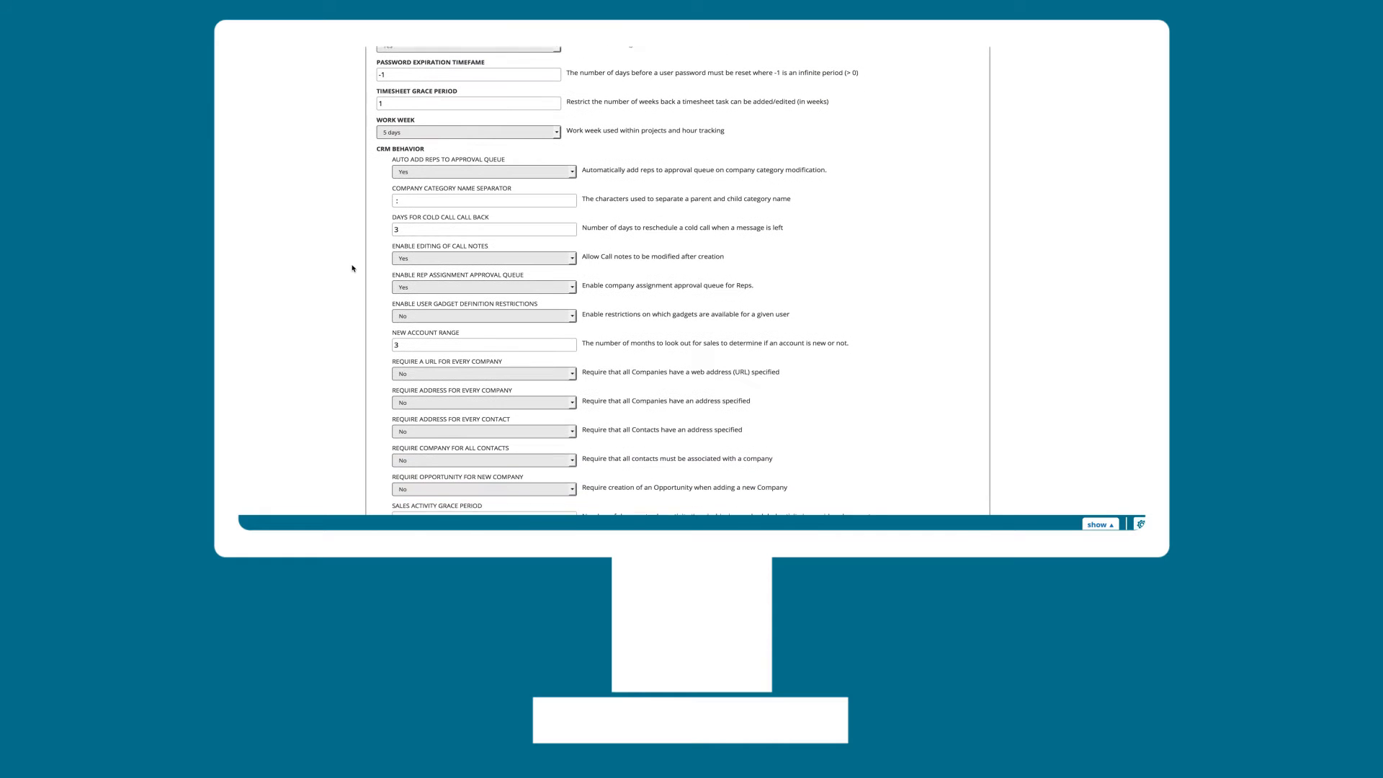